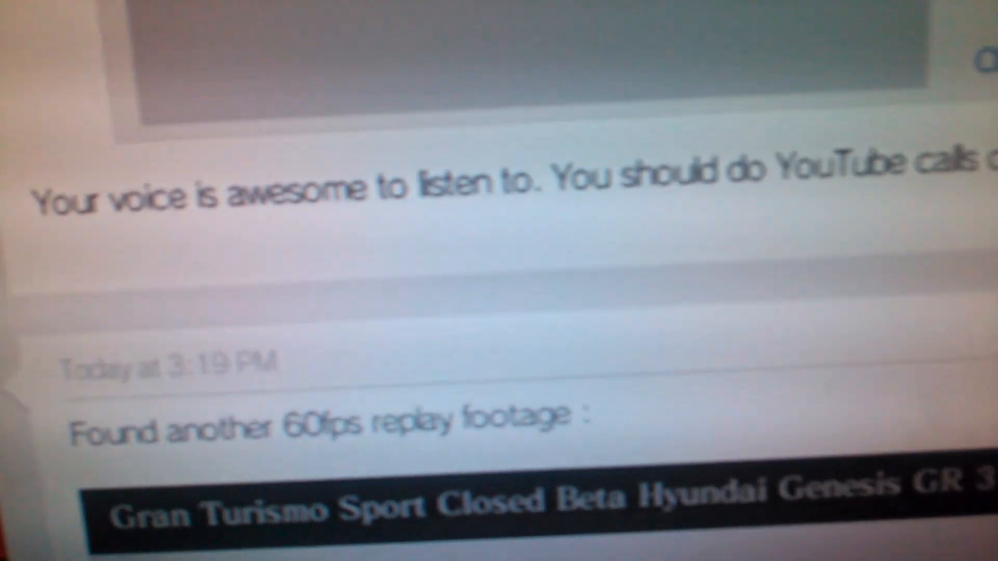
pyautogui.scroll(3)
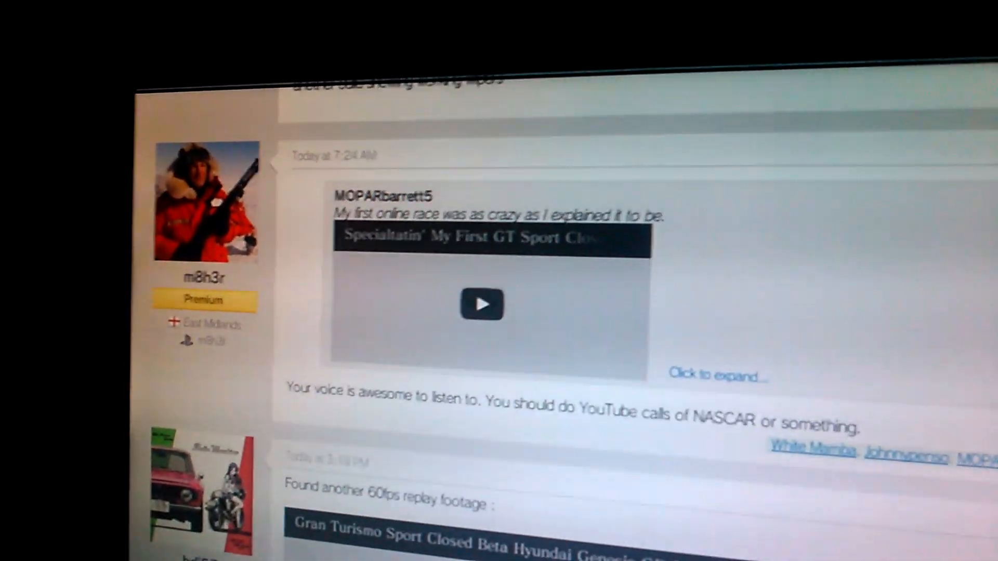